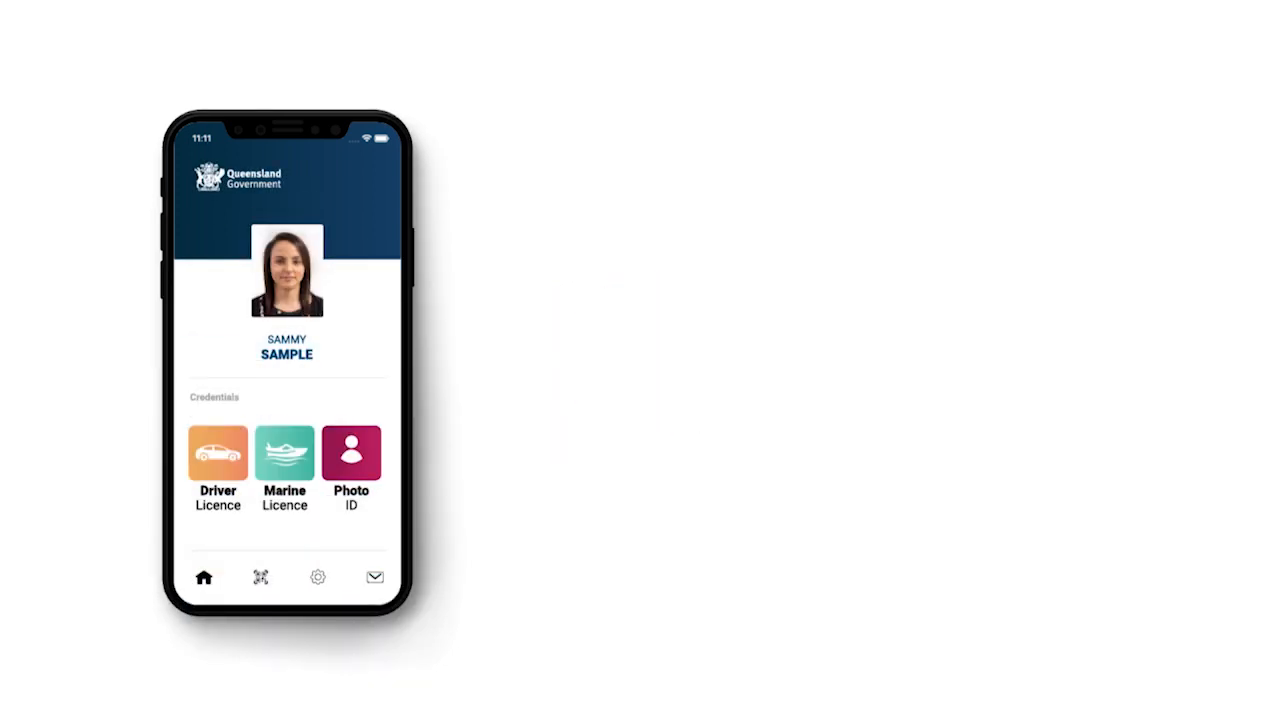
# Share the Driver Licence with a third party, giving consent on the prompt.
pyautogui.click(217, 455)
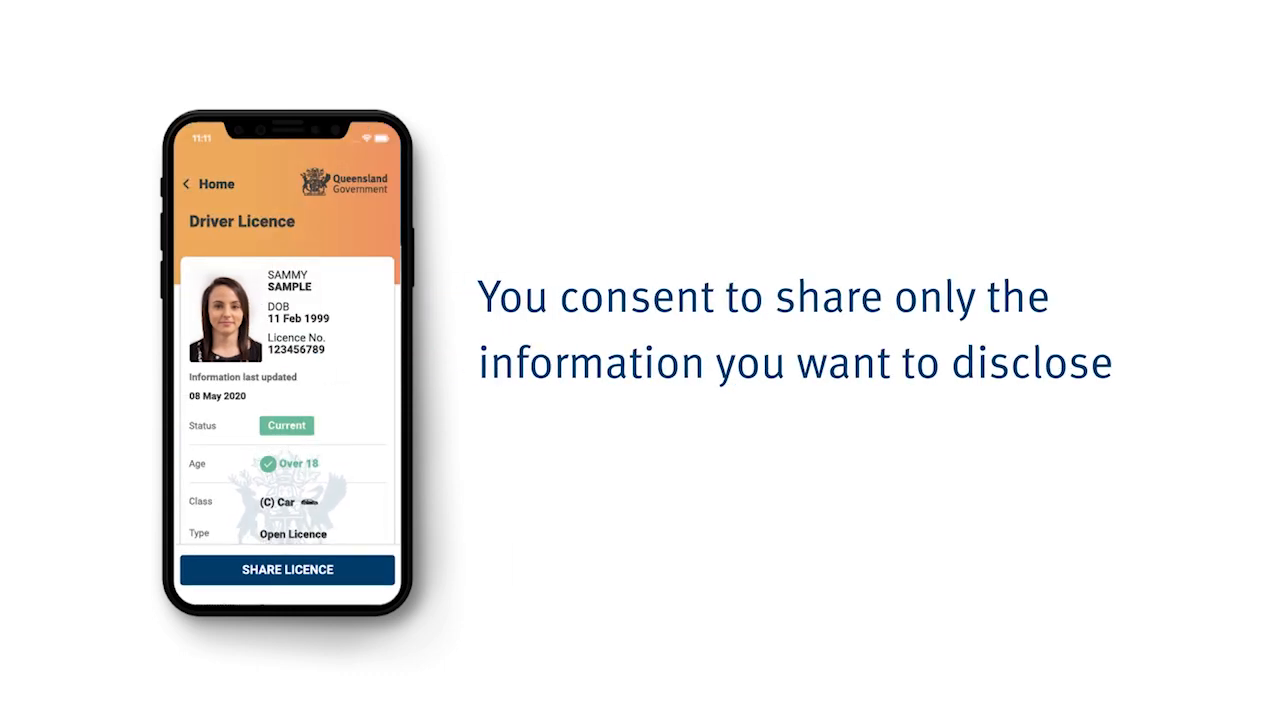
pyautogui.click(286, 569)
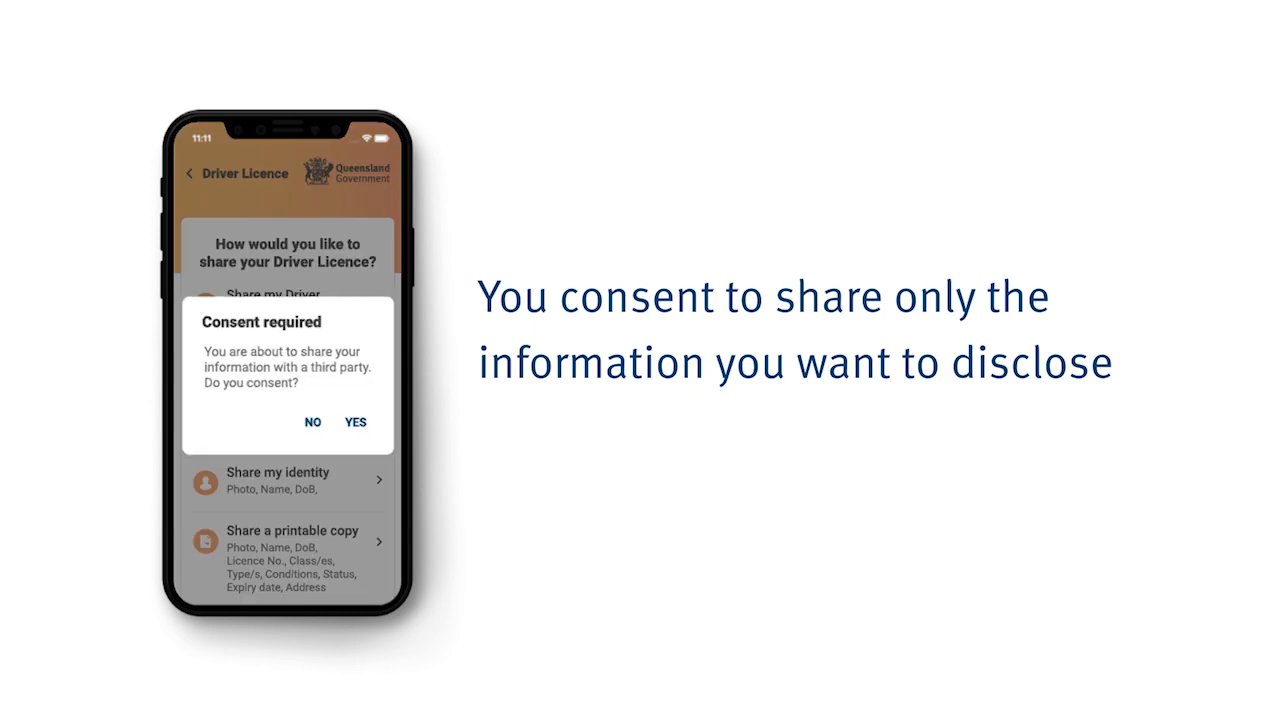
pyautogui.click(355, 421)
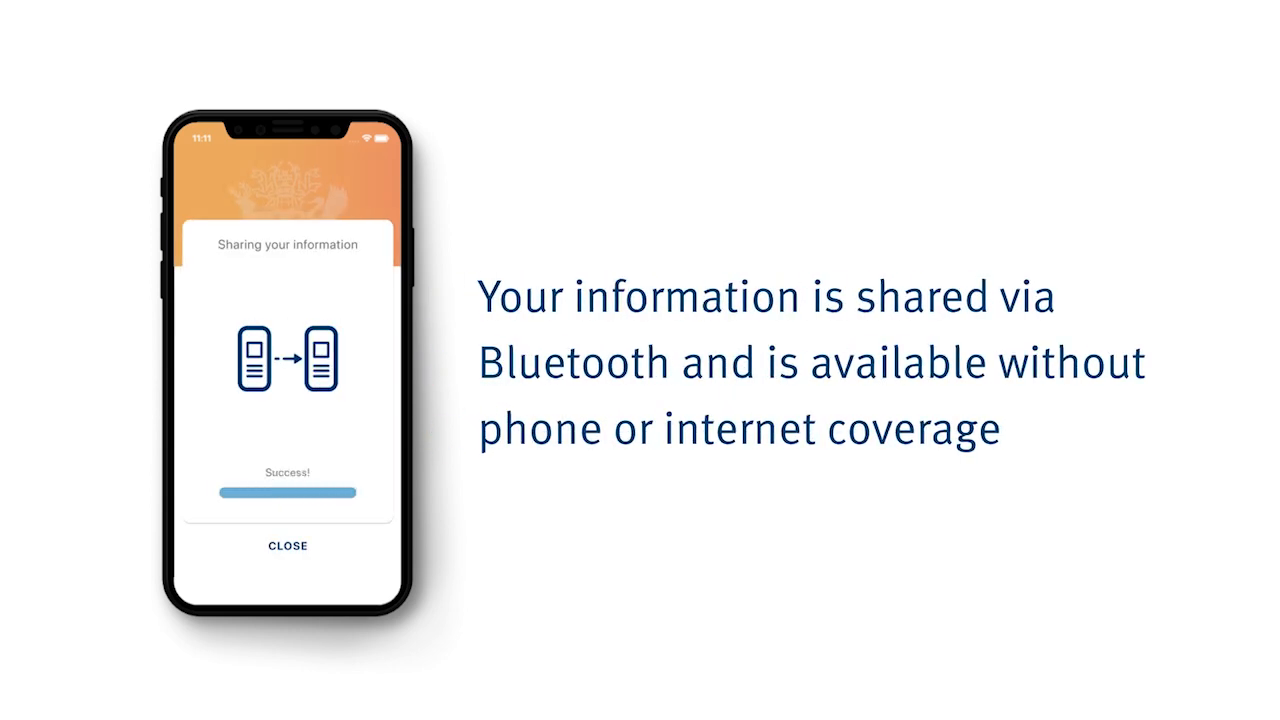
# Close the sharing success screen and scroll through the shared licence details.
pyautogui.click(287, 545)
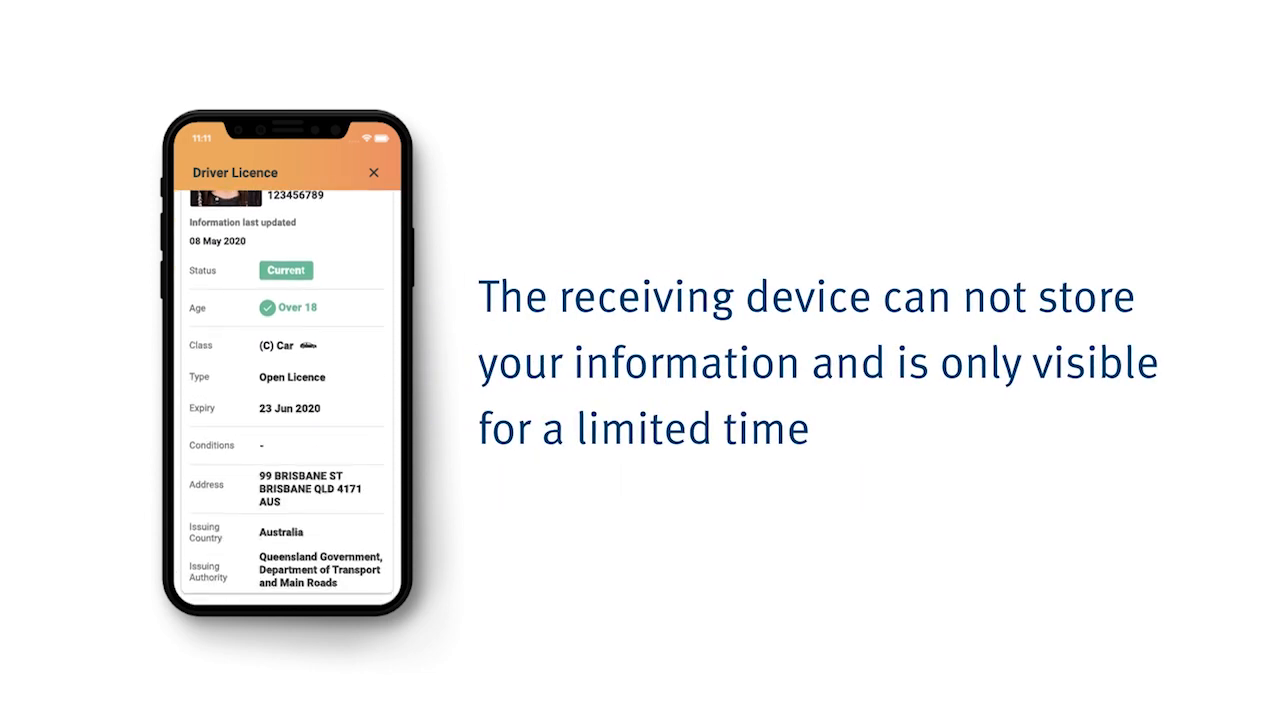
pyautogui.scroll(-3)
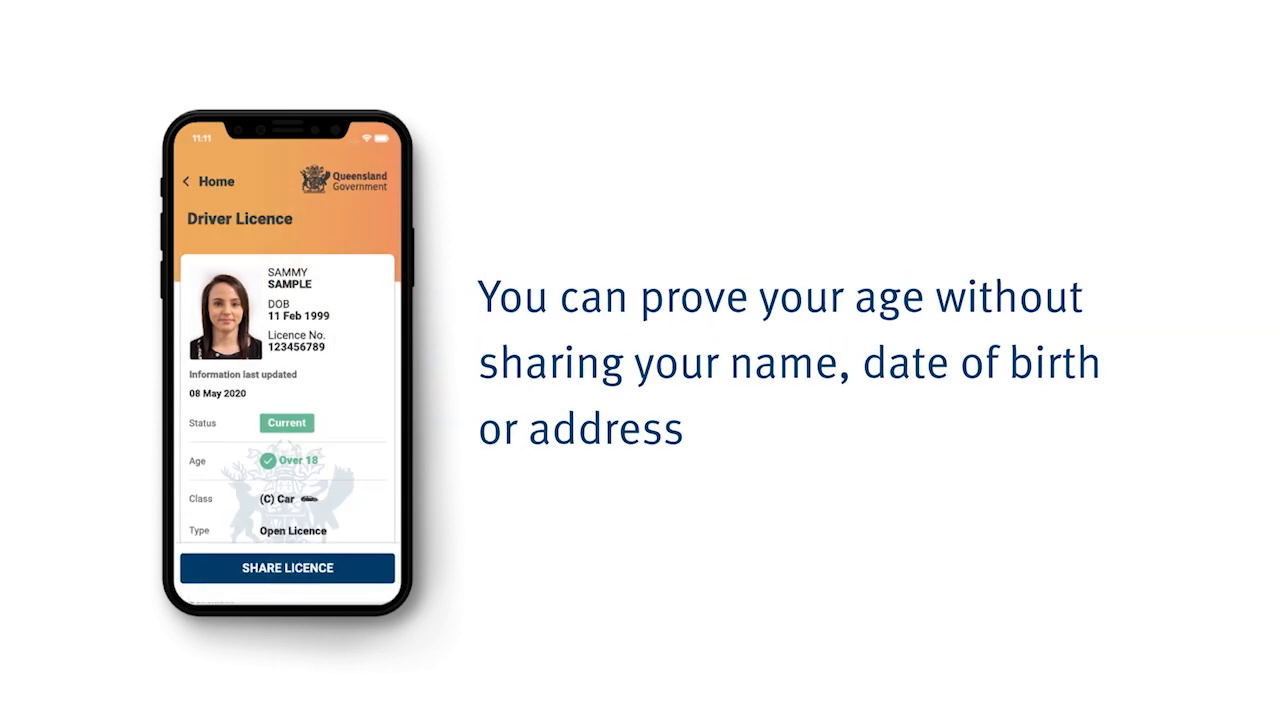
# Share only proof of being over 18 and close the Success screen.
pyautogui.click(287, 567)
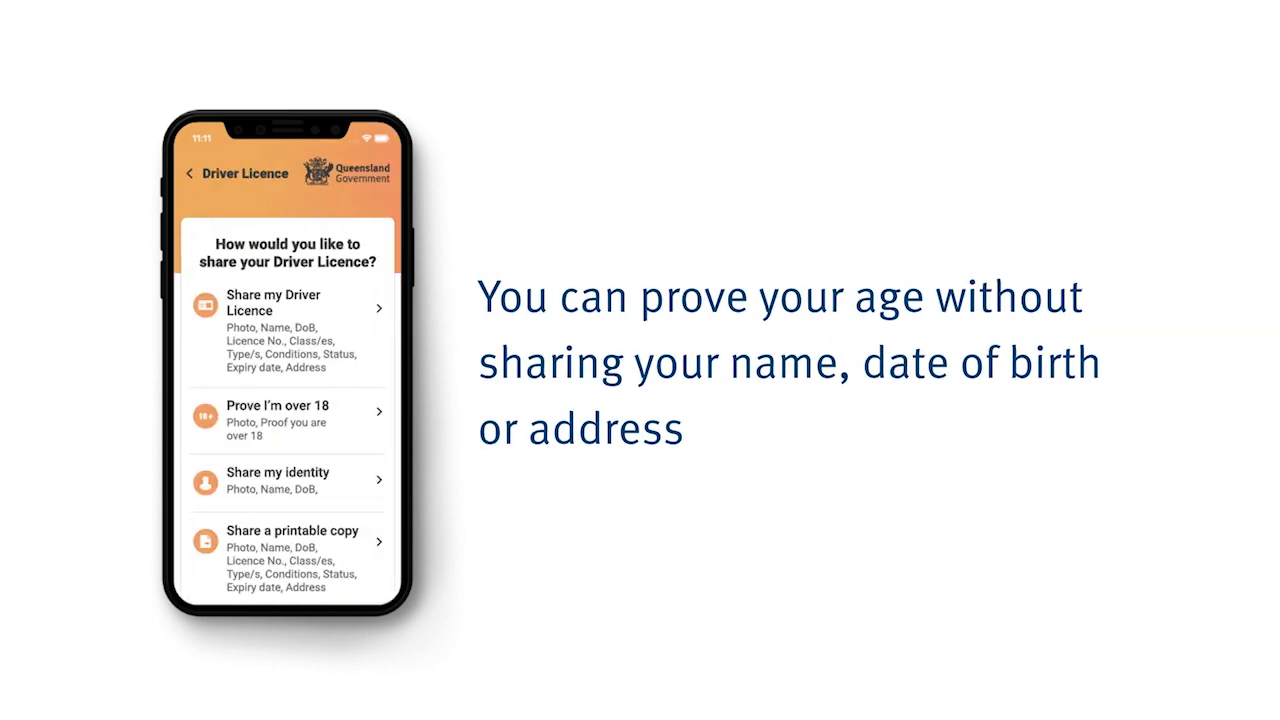
pyautogui.click(287, 413)
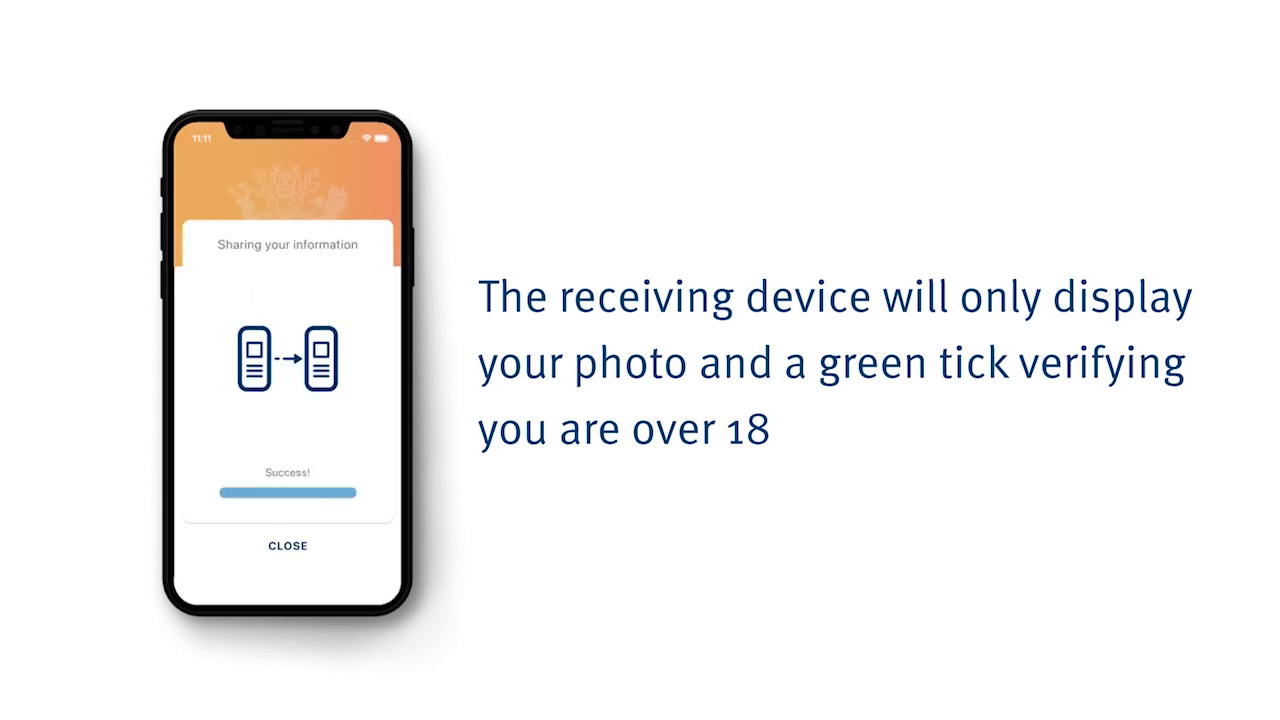
pyautogui.click(287, 546)
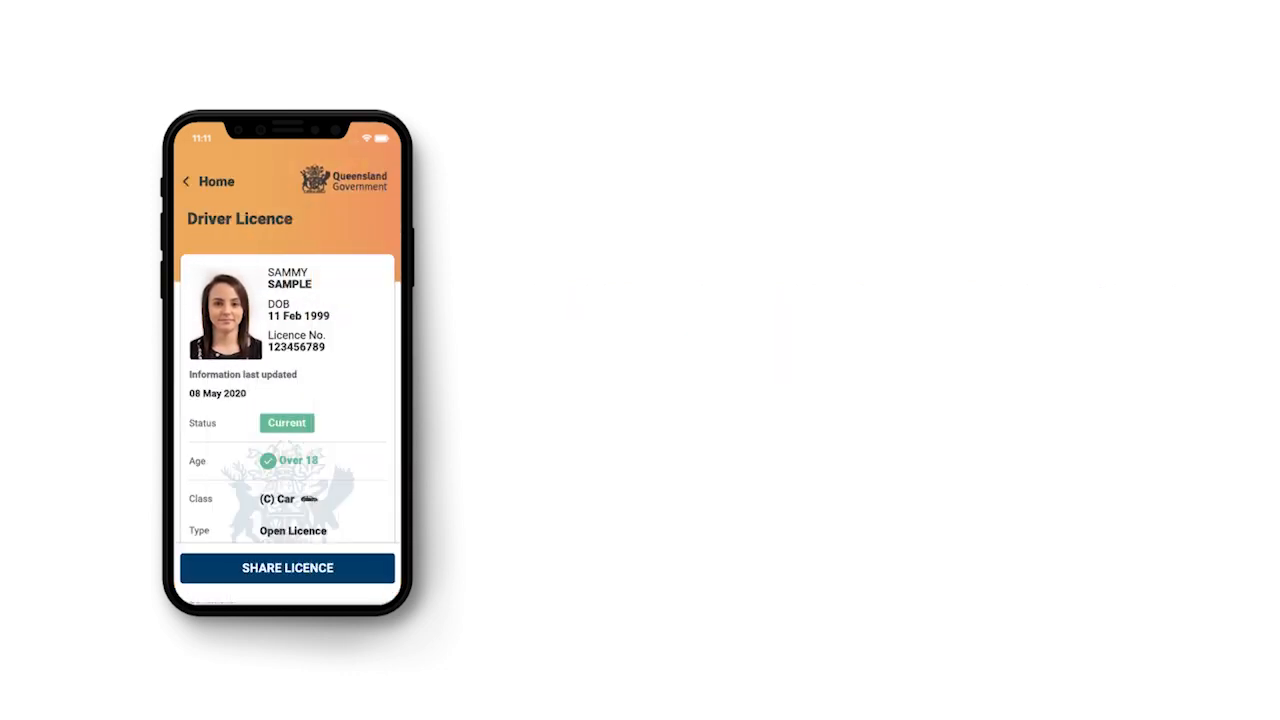
# Share a printable PDF copy of the licence with consent, attaching it to Mail.
pyautogui.click(287, 567)
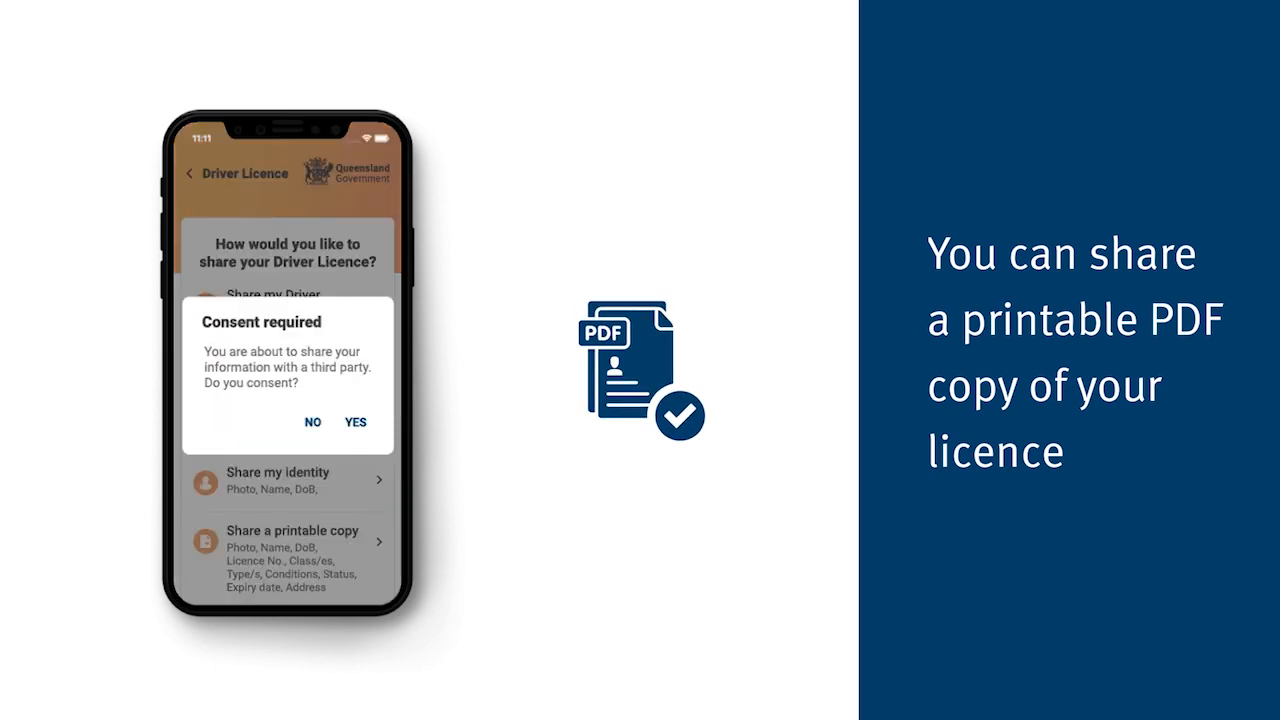
pyautogui.click(355, 421)
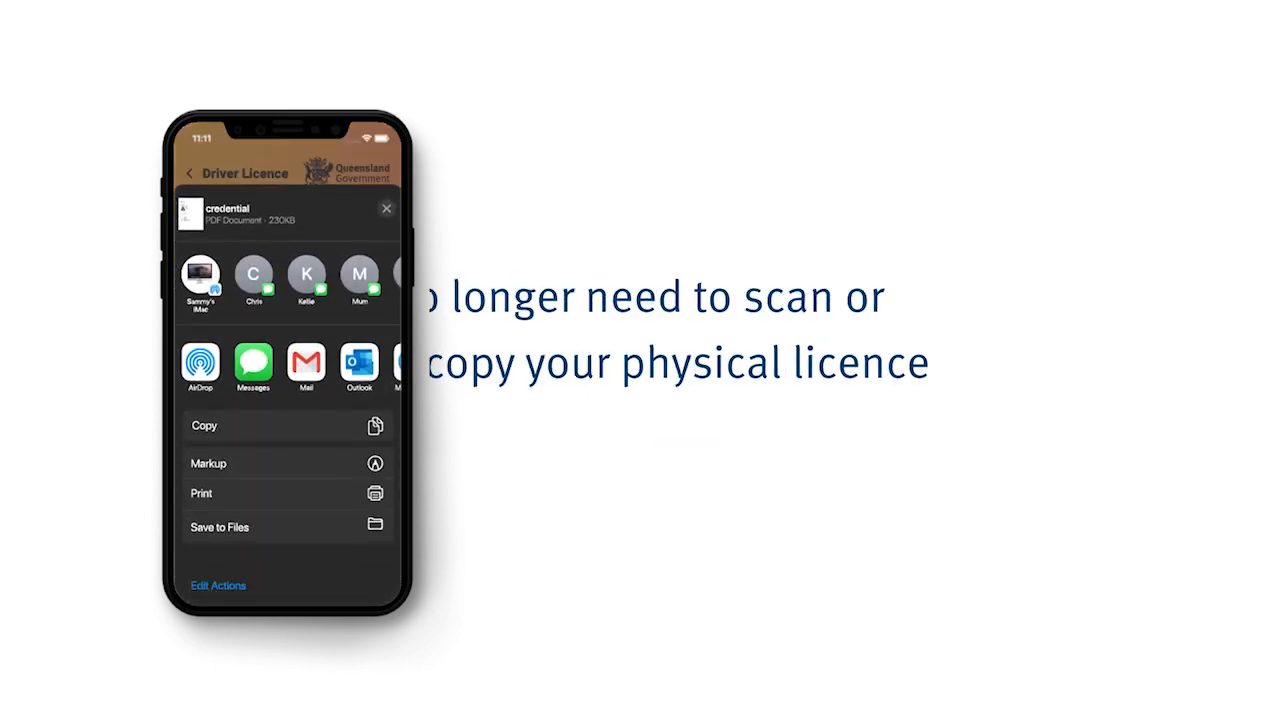
pyautogui.click(306, 368)
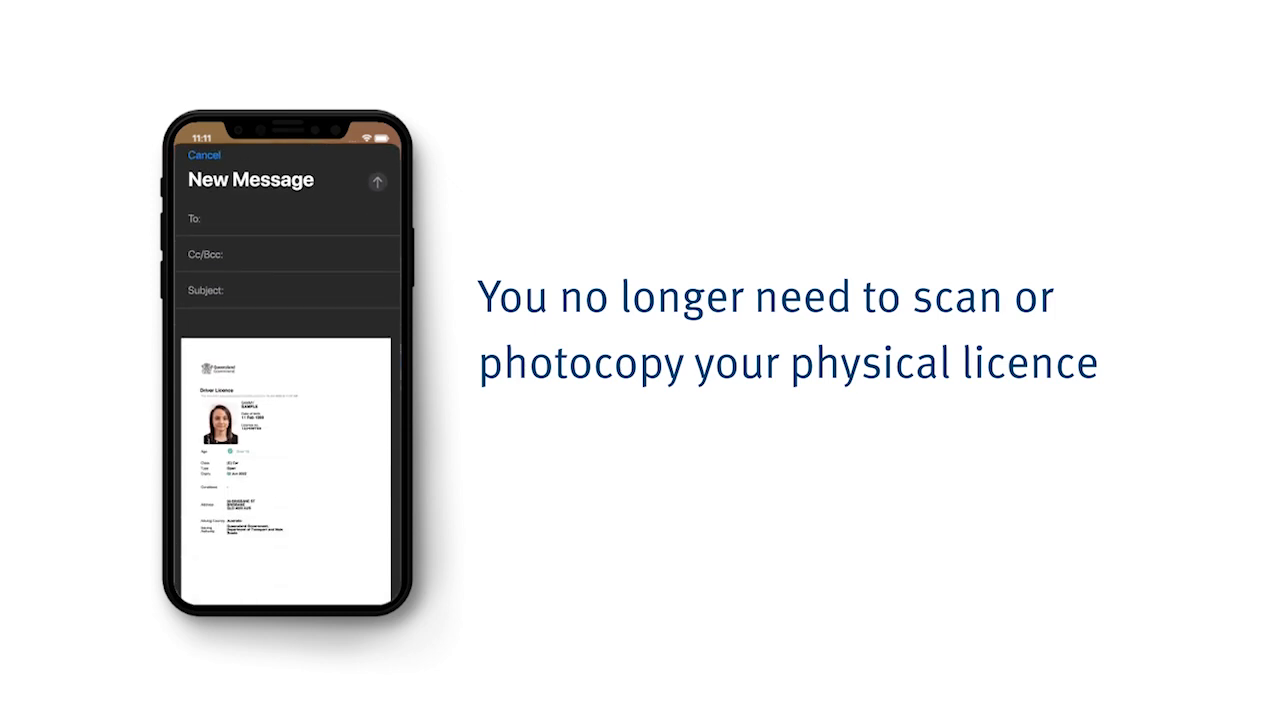